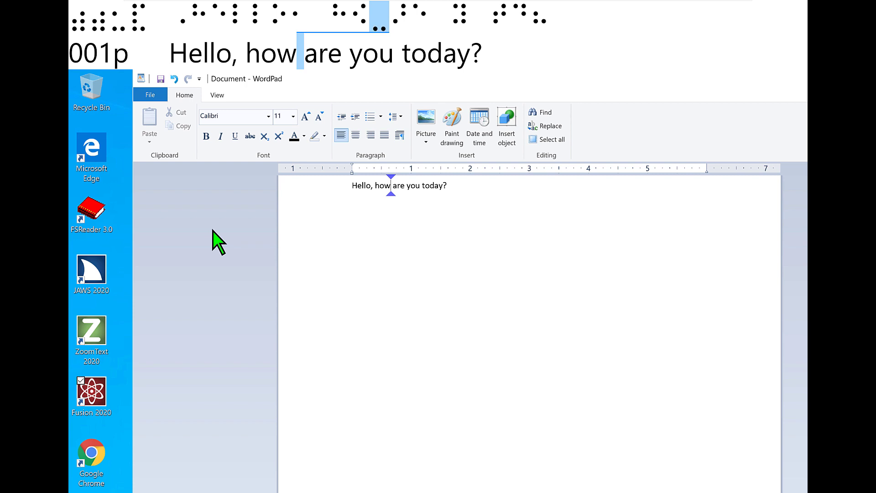
Step: Reach the Braille and Text Viewer Settings entry from the JAWS Utilities menu
key("insert+j")
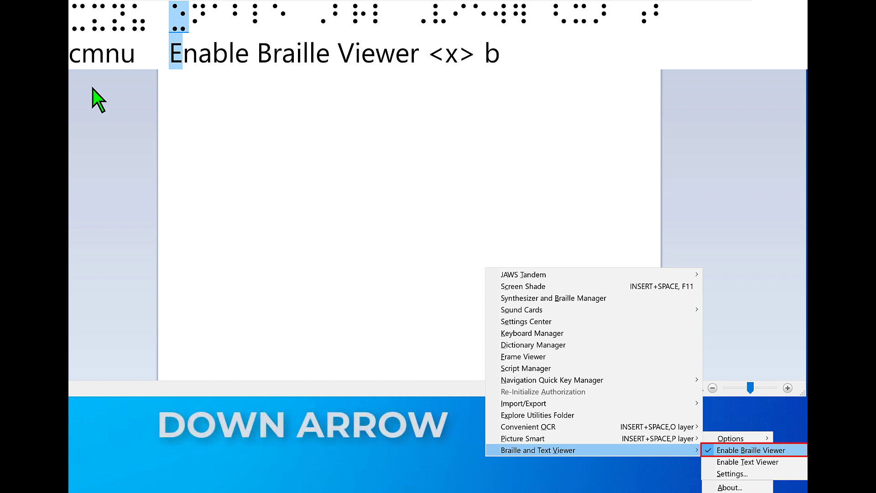
key("Down")
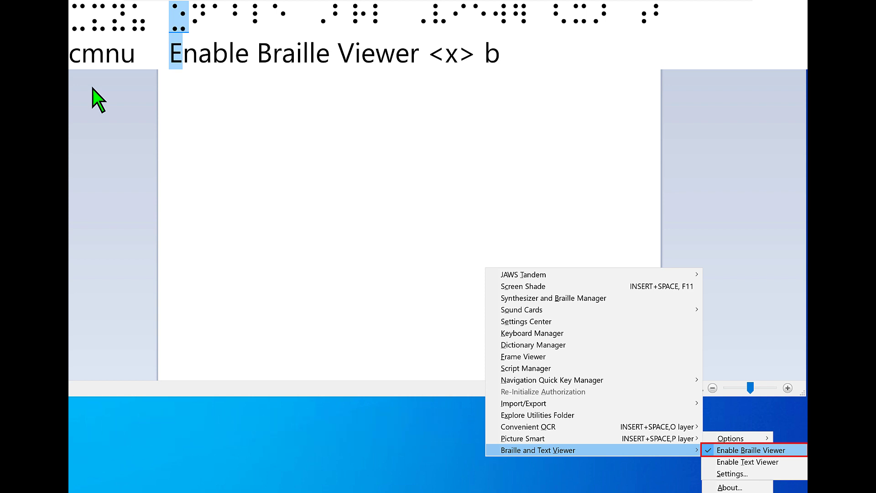
mouse_move(749, 462)
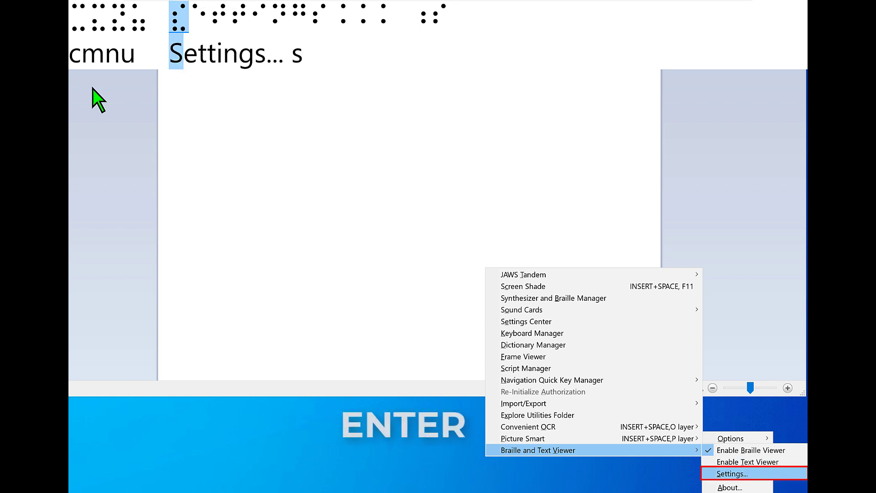
Step: Enter Settings Center and expand the Braille and Text Viewers Window Settings group
left_click(731, 473)
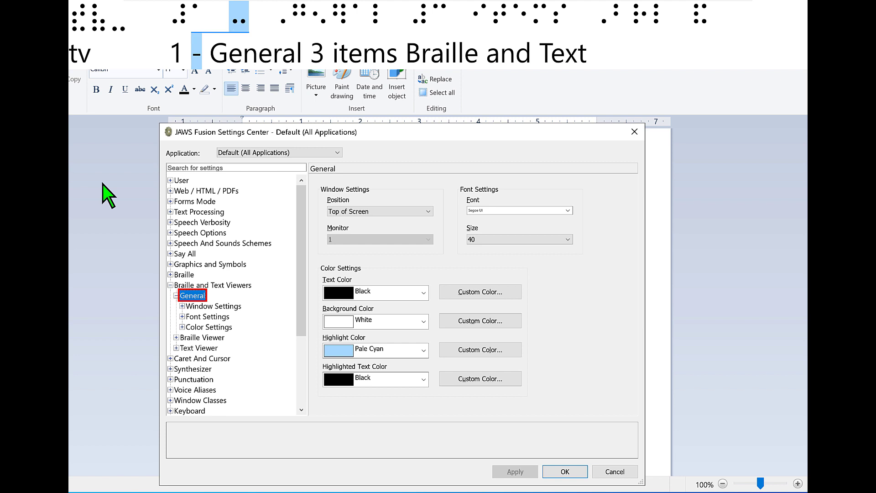
key("Down")
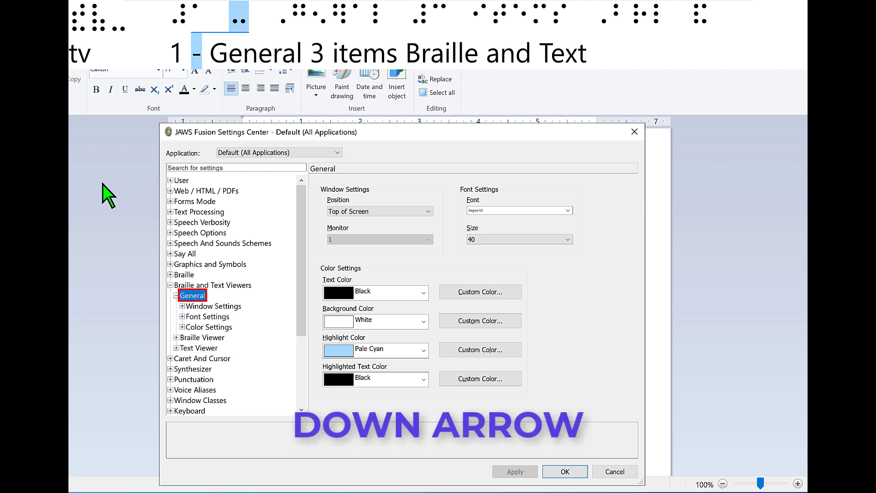
key("Down")
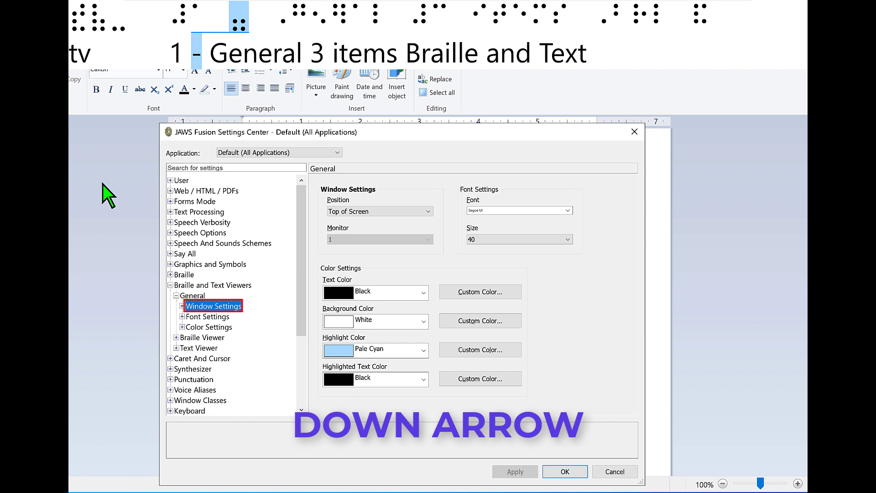
key("down")
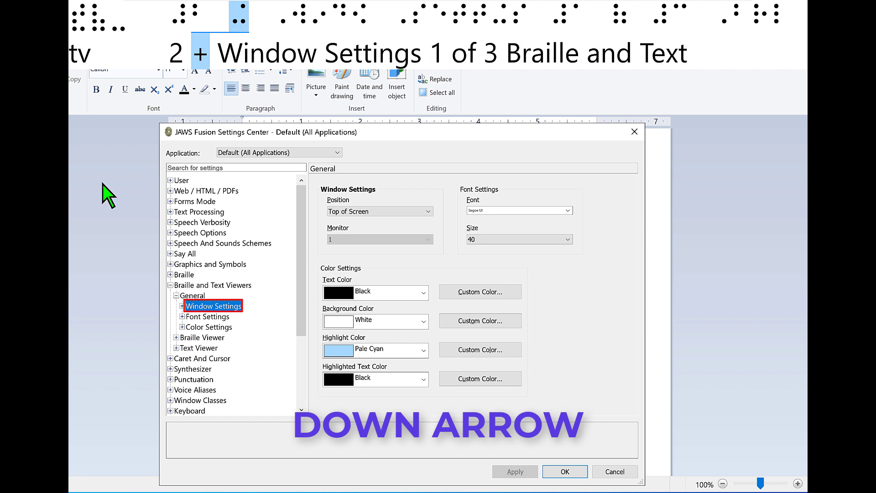
key("Down")
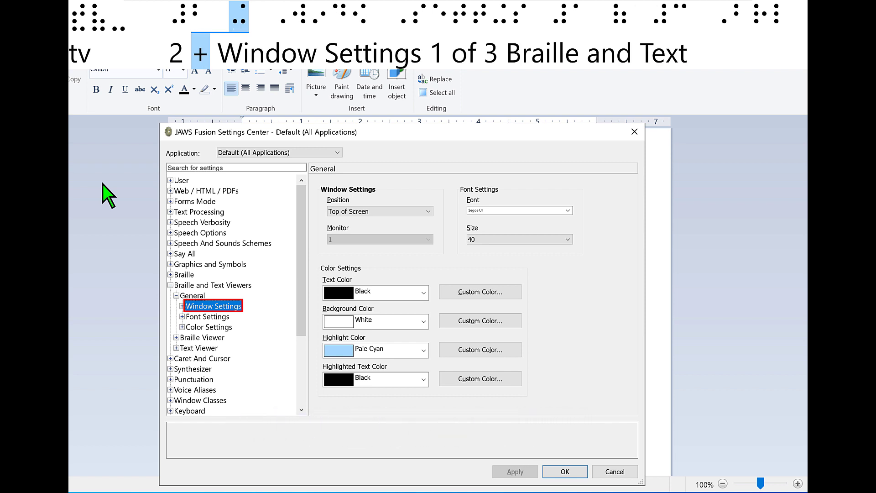
key("Right")
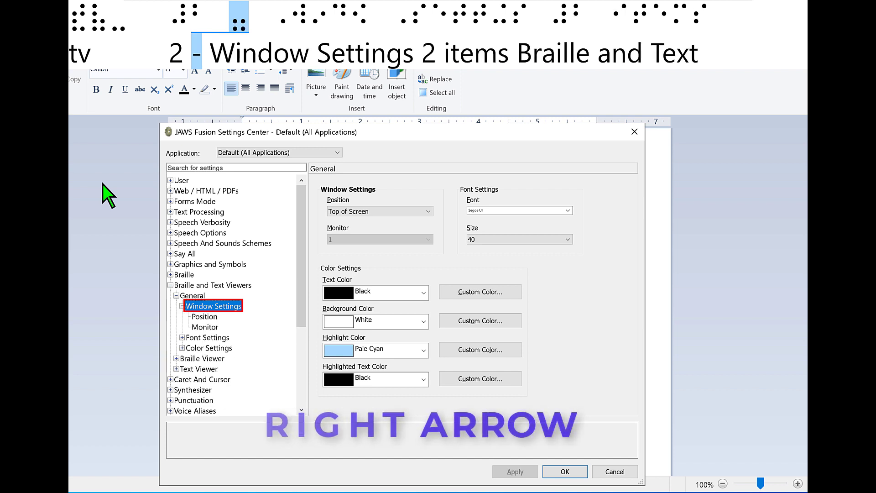
key("right")
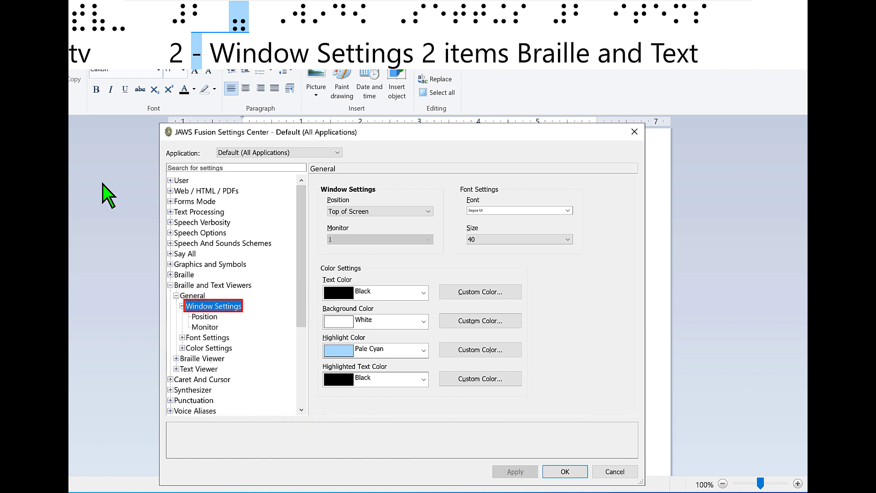
Step: Review Position (Top of Screen) and the unavailable Monitor option
key("Down")
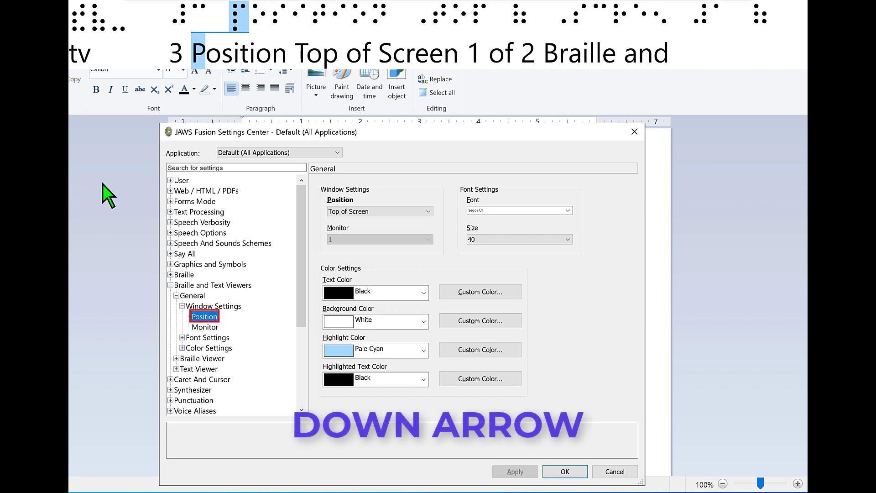
key("Down")
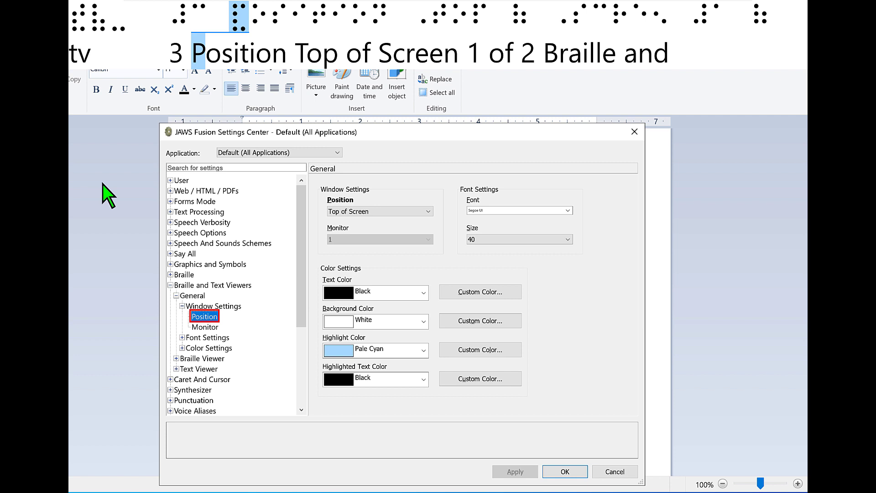
key("Down")
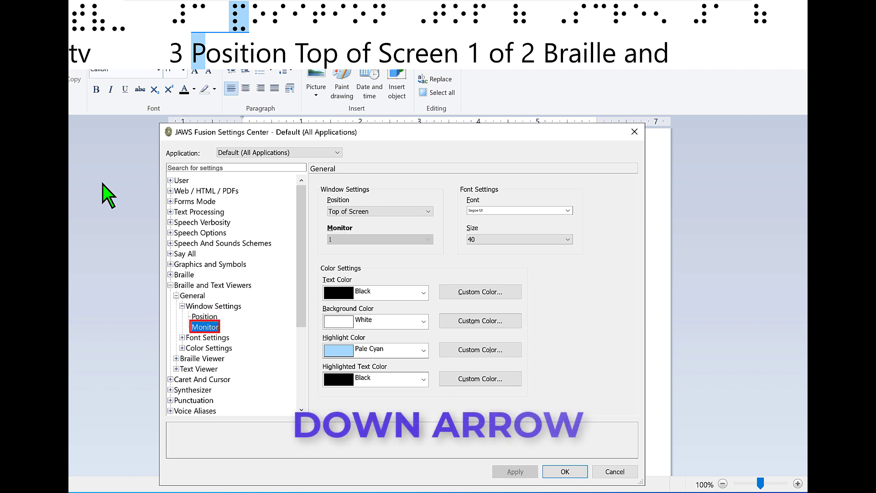
key("Down")
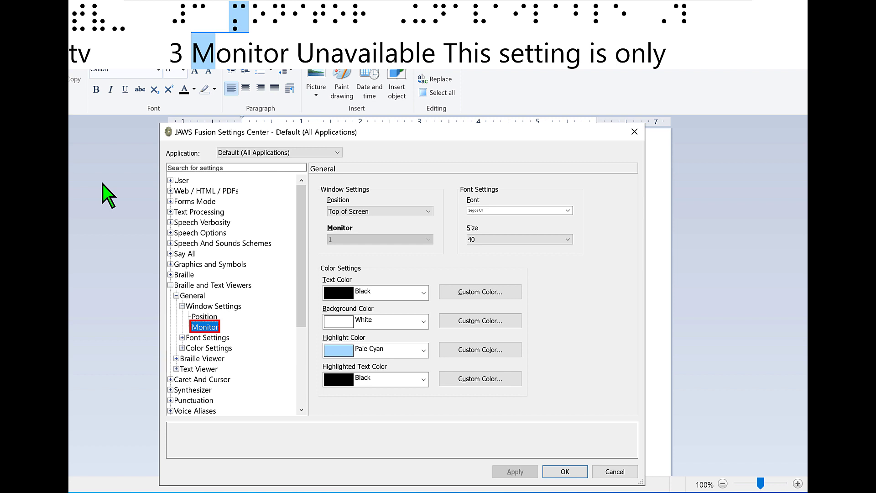
Step: Expand Font Settings, review Font Segoe UI and Size 40, and reach Color Settings
key("Down")
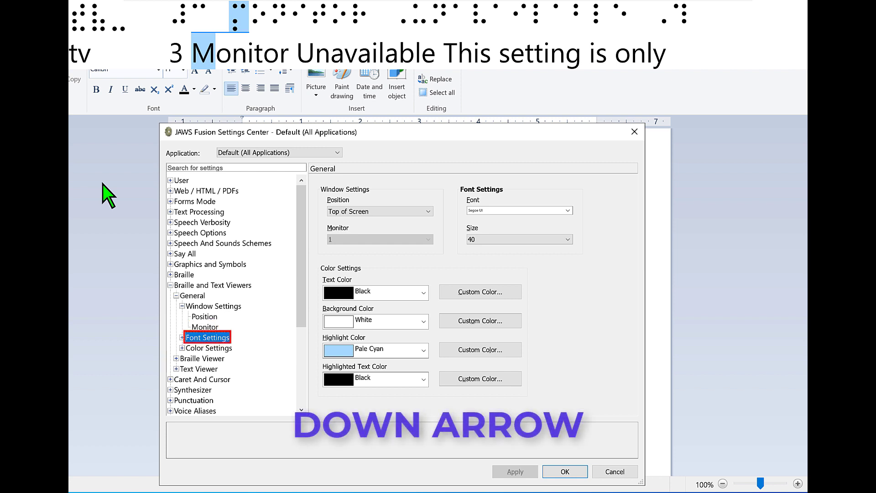
key("Down")
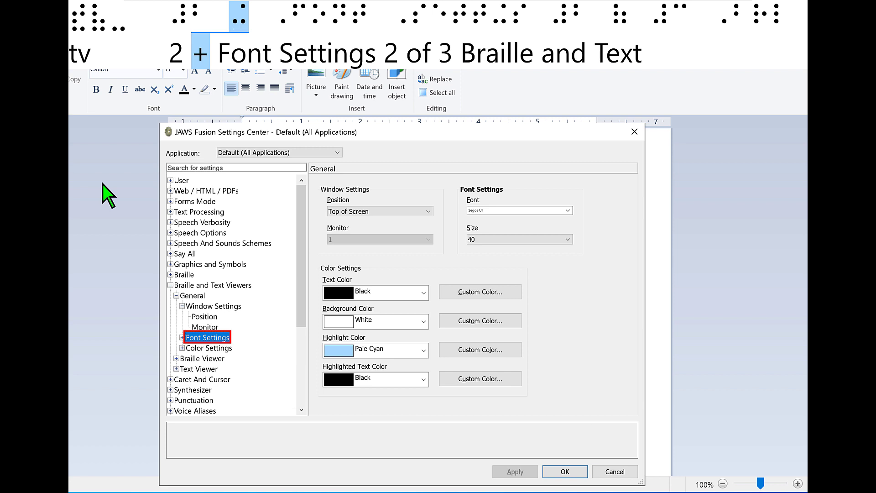
key("Right")
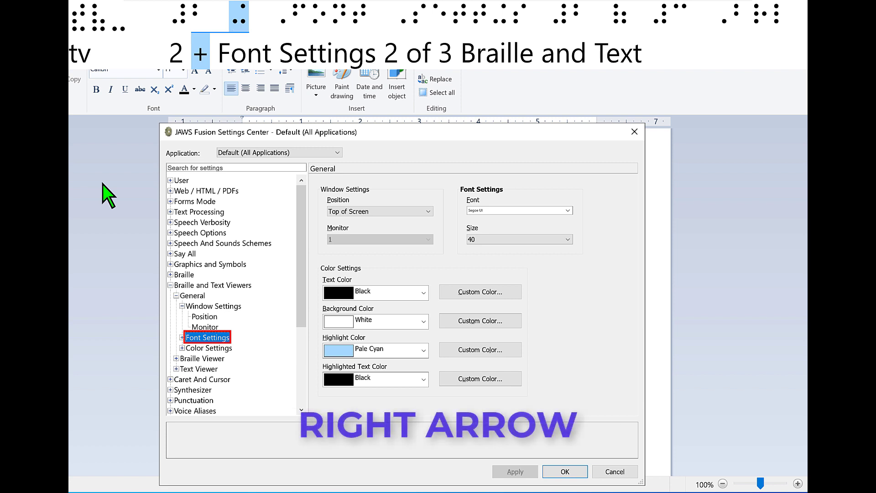
key("right")
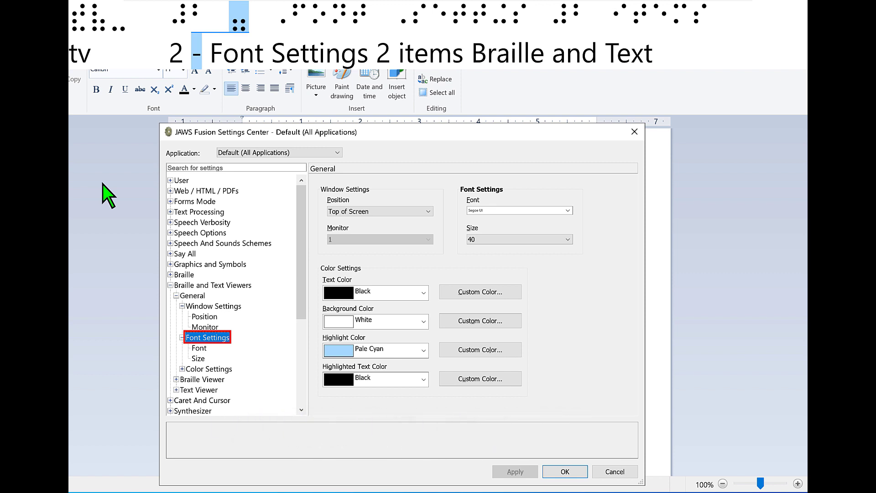
key("Down")
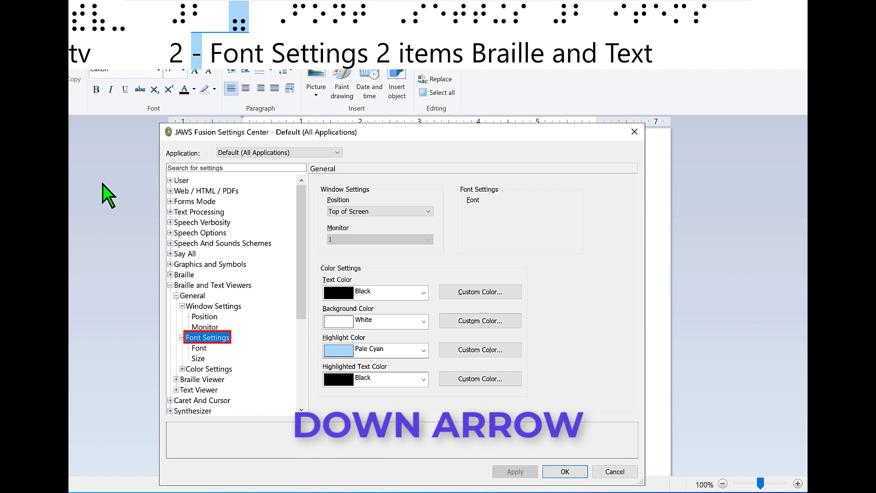
key("Down")
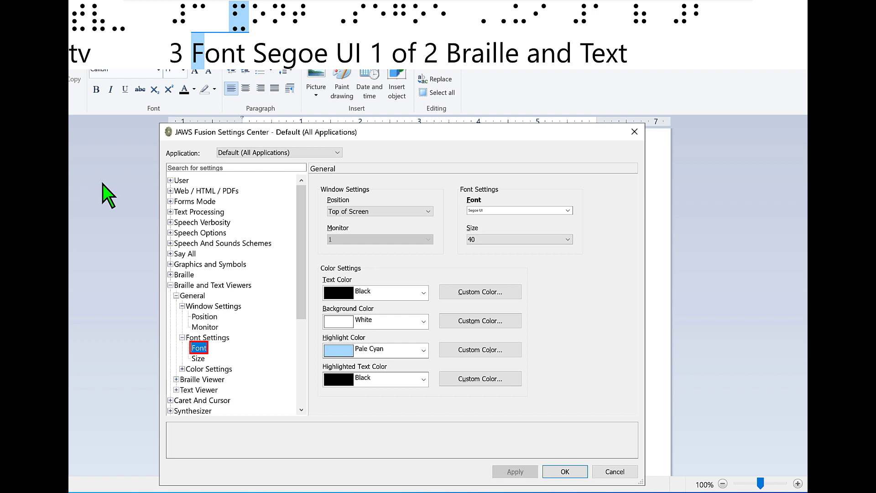
key("Down")
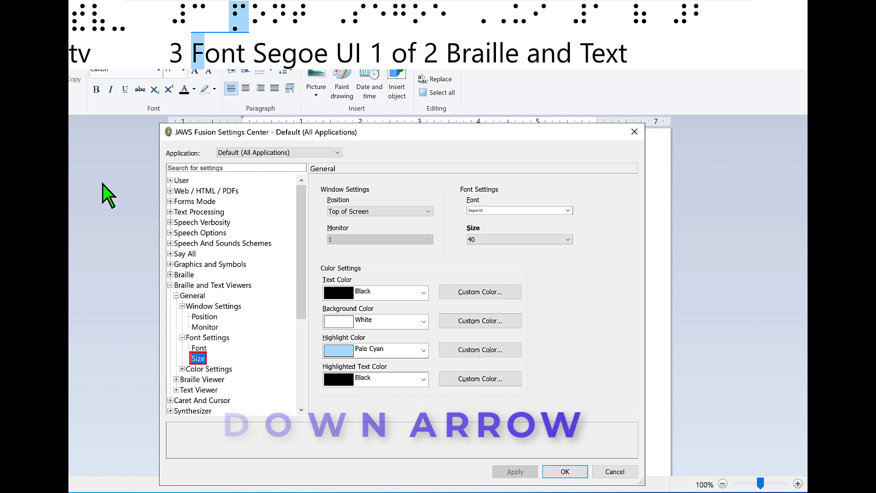
key("Down")
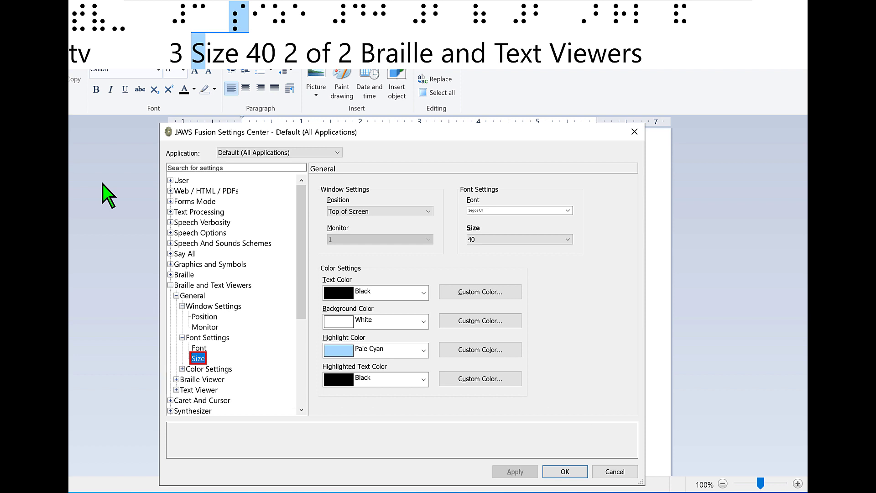
key("Down")
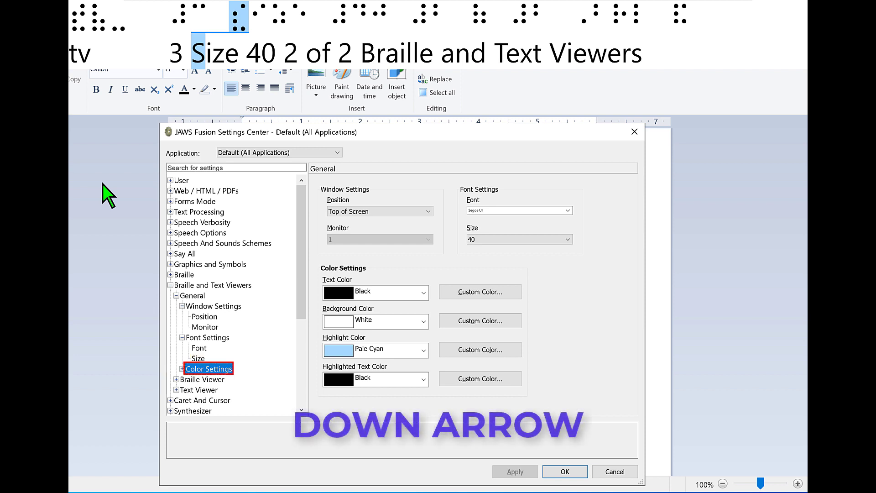
Step: Expand Color Settings and change Text Color from Black to Lime Green
key("Down")
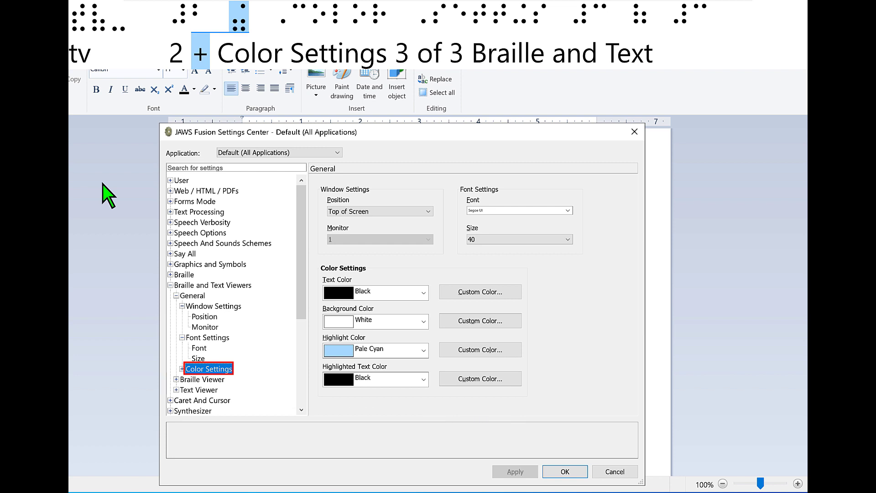
key("Right")
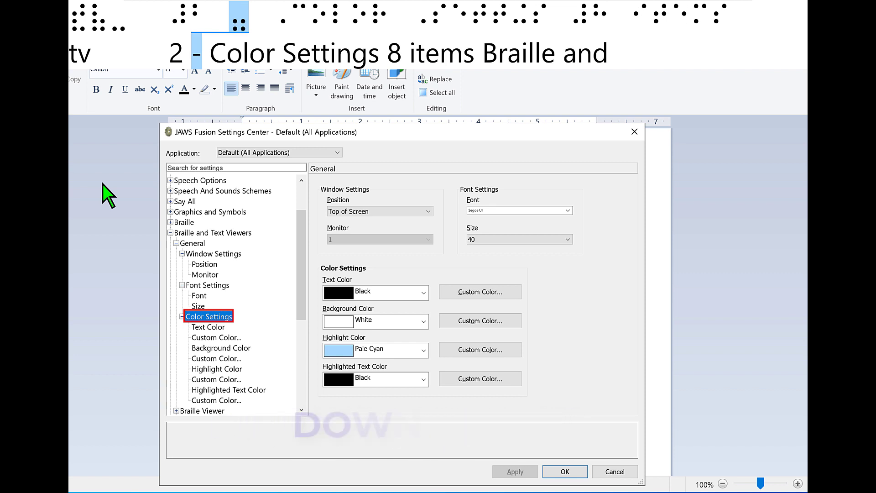
key("Down")
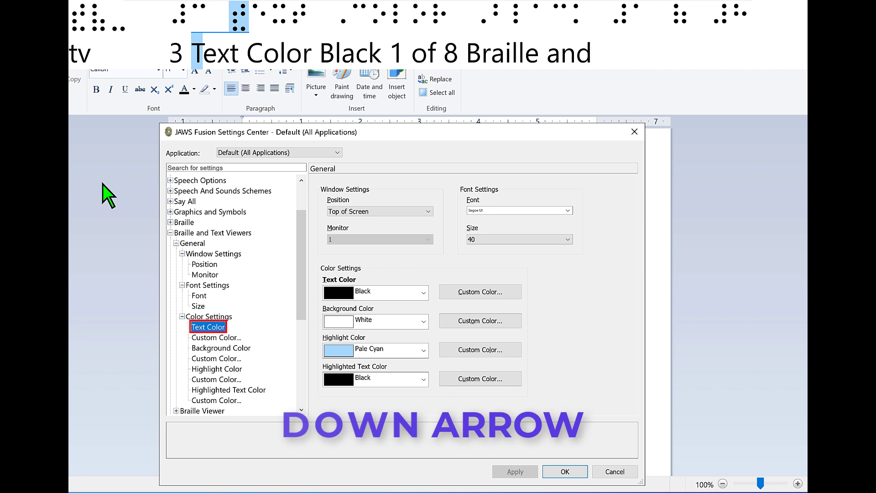
key("down")
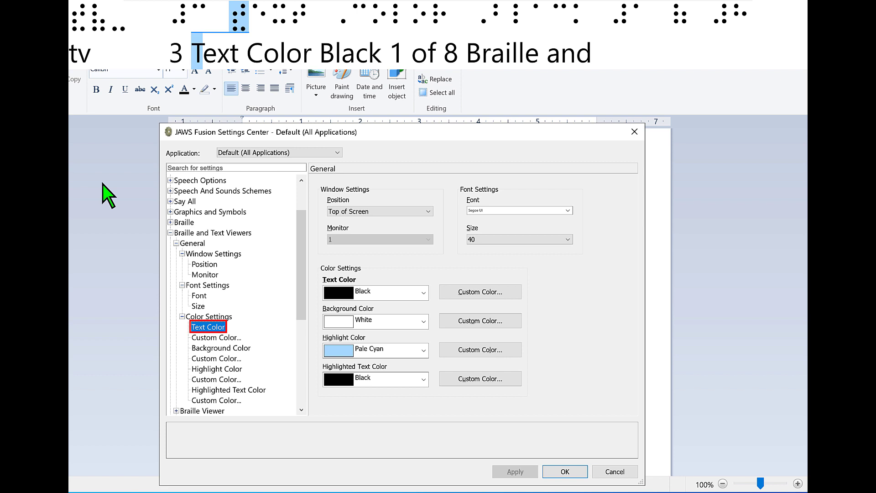
key("space")
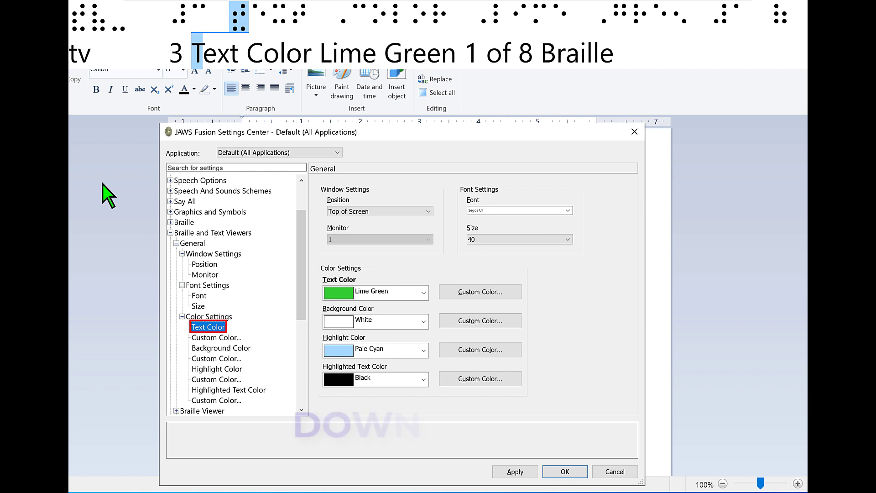
Step: Apply the new colour so the viewer shows lime green text on black
key("Down")
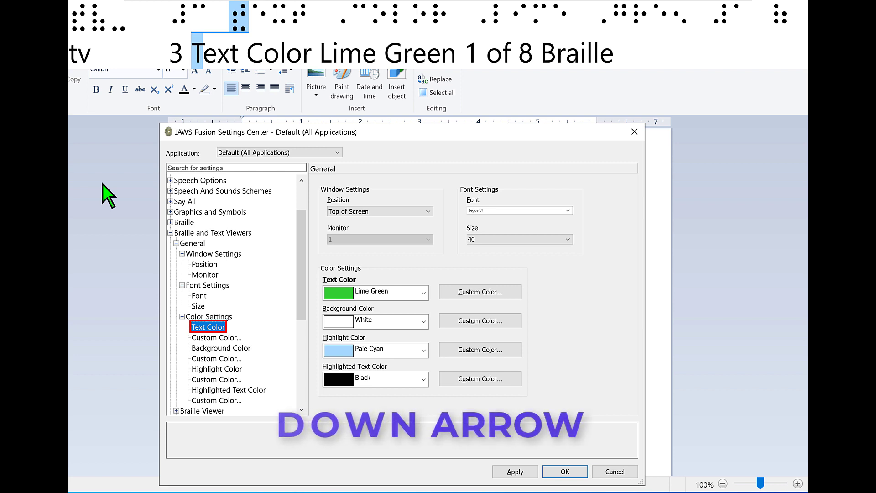
key("Down")
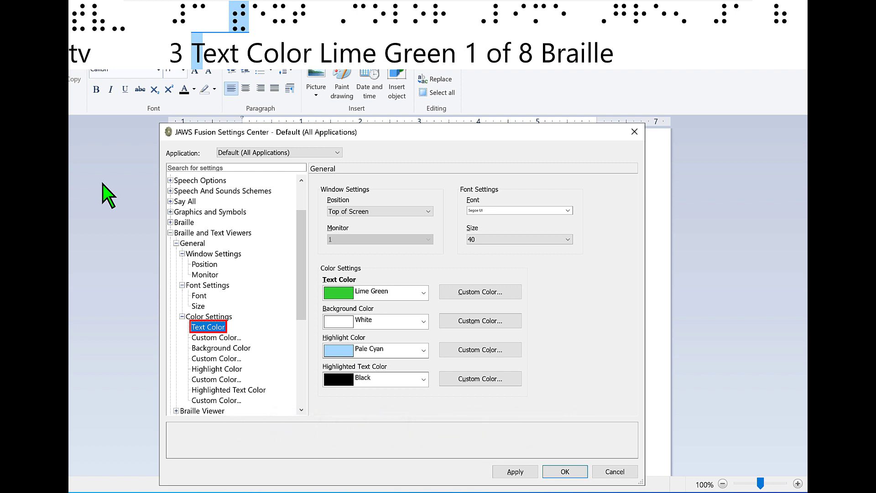
left_click(216, 336)
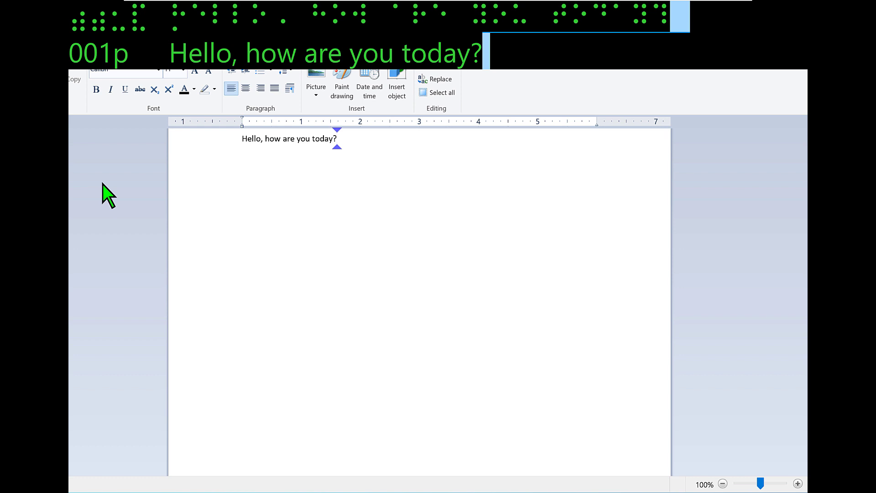
Step: Add ' I enjoy using the new Braille Viewer!' after 'Hello, how are you today?'
type("I enj")
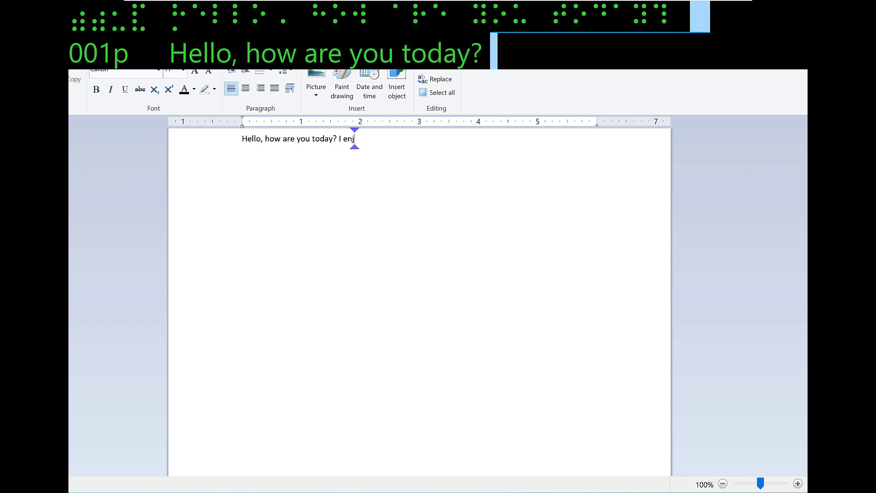
type("oy using the new Braille Viewer!")
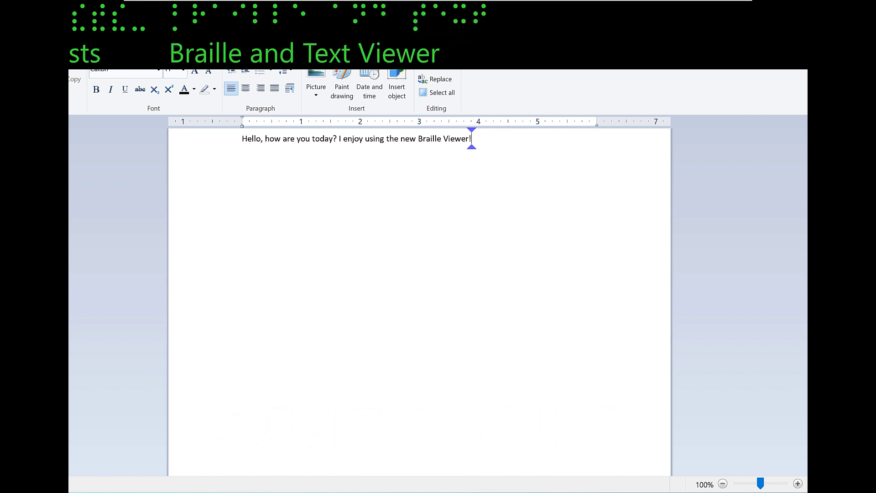
Step: Pan the viewer left to the sentence start, then right to 'the new Braille Viewer!'
key("Left")
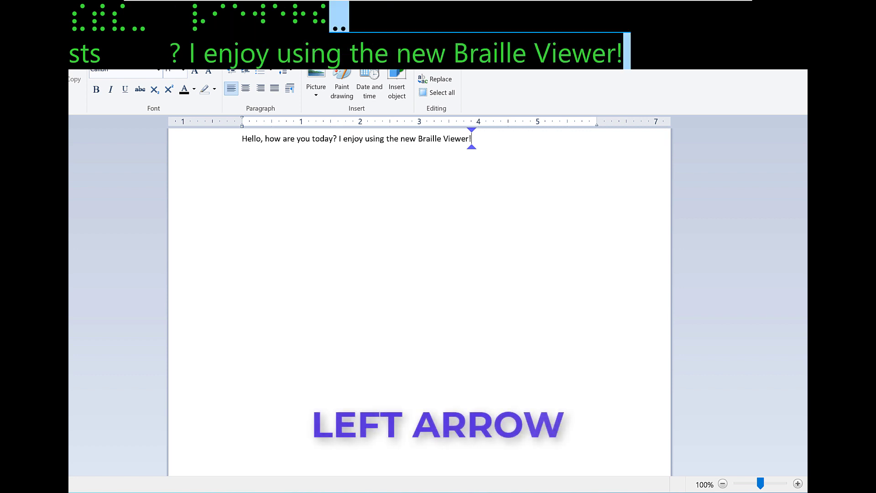
key("Left")
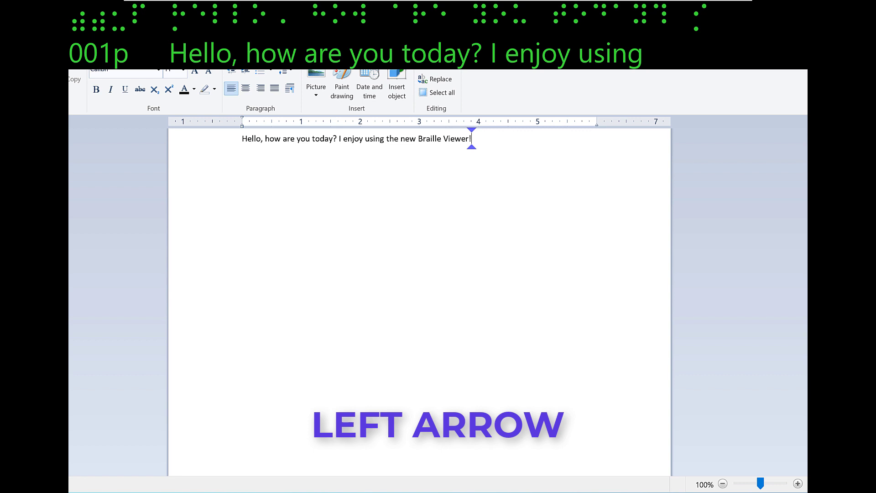
key("Right")
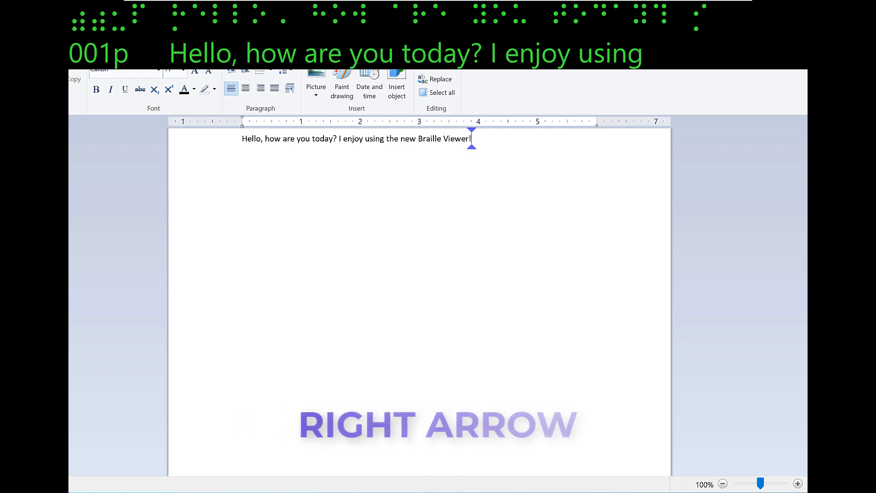
key("Right")
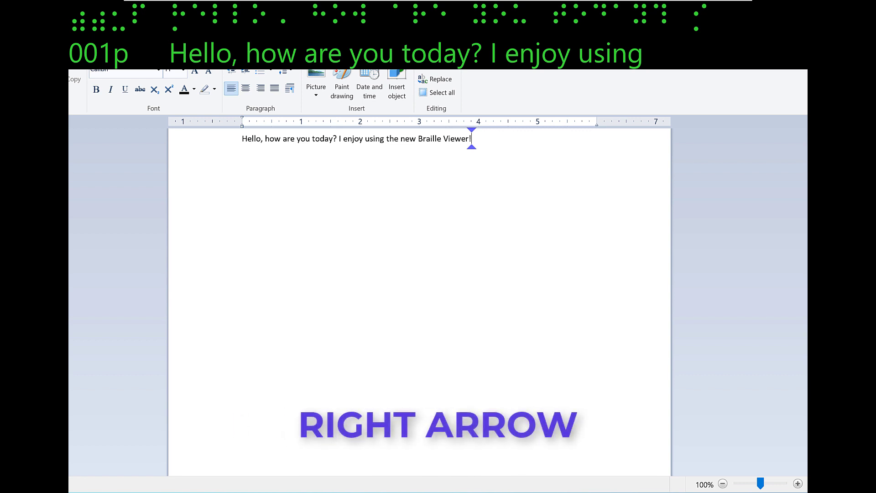
key("right")
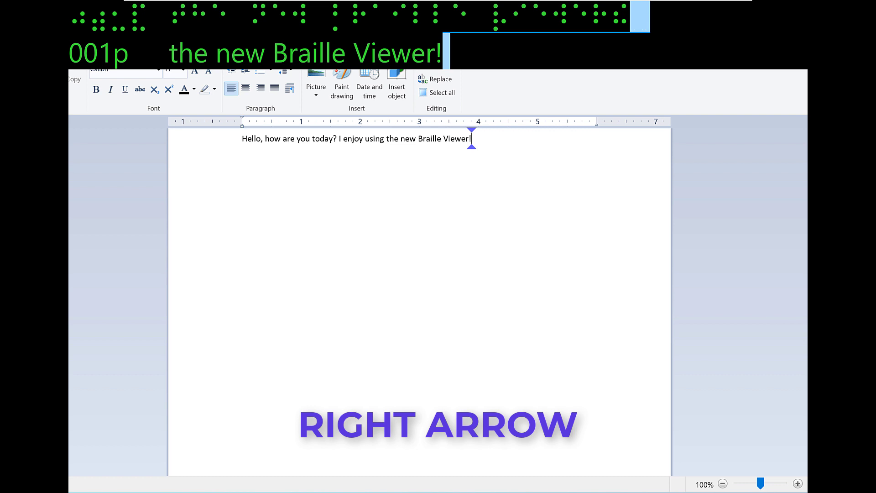
key("Right")
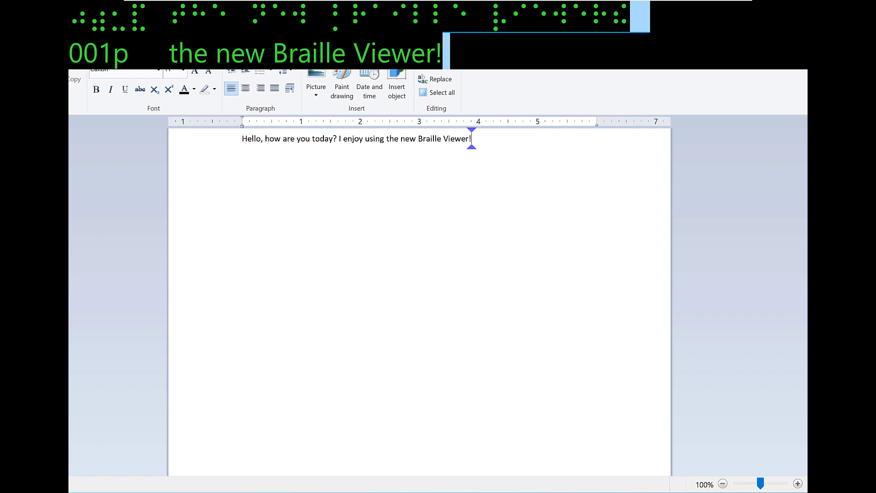
Step: Leave panning mode so the viewer follows the document again
key("Escape")
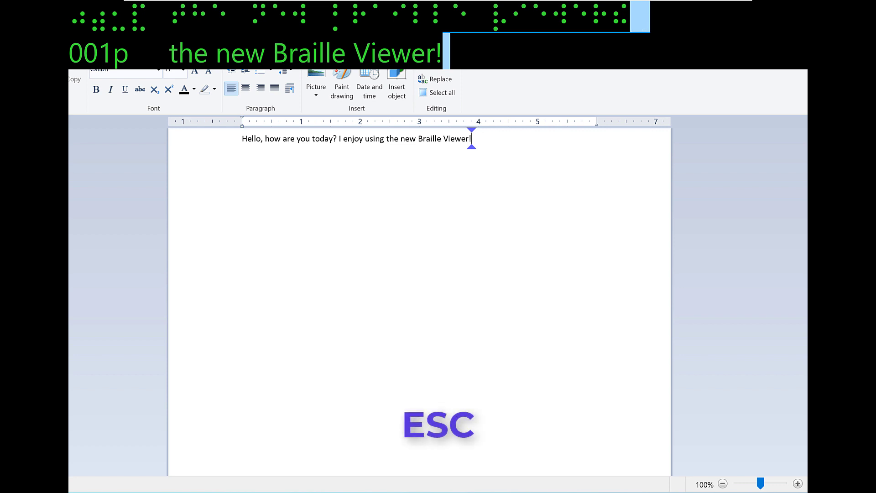
key("Escape")
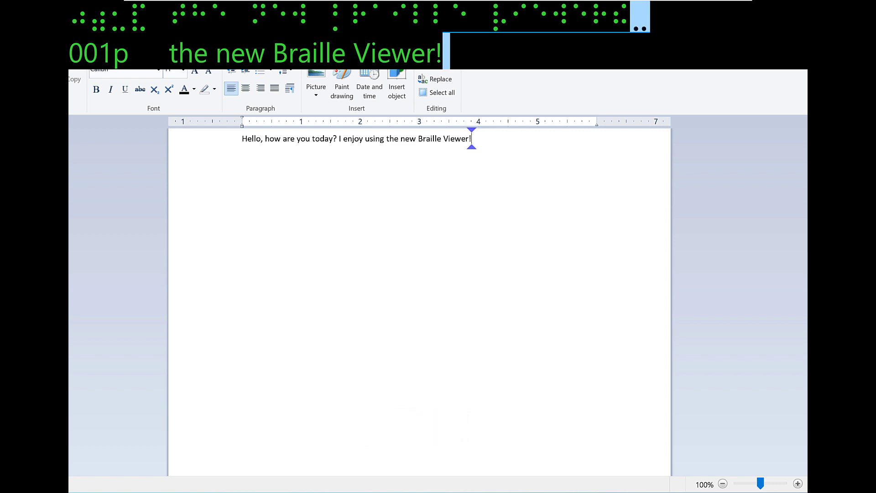